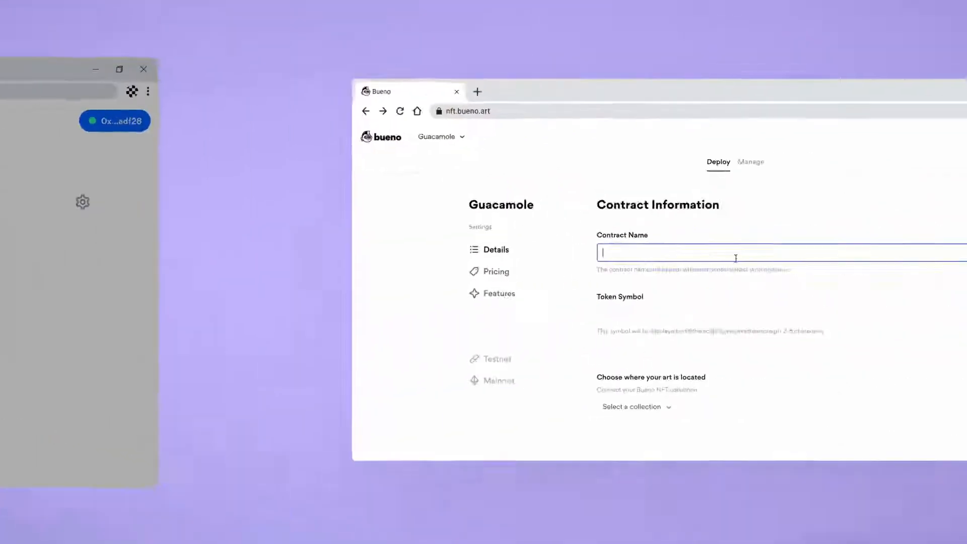
Enter 'Guacamole' as the contract name and 'GU' as the token symbol
{"action": "type", "text": "Guacam"}
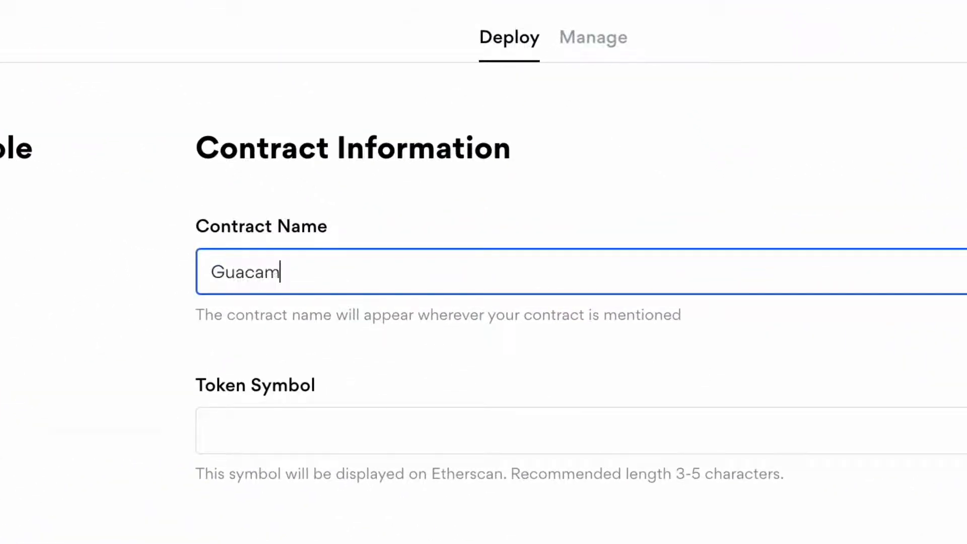
{"action": "type", "text": "GU"}
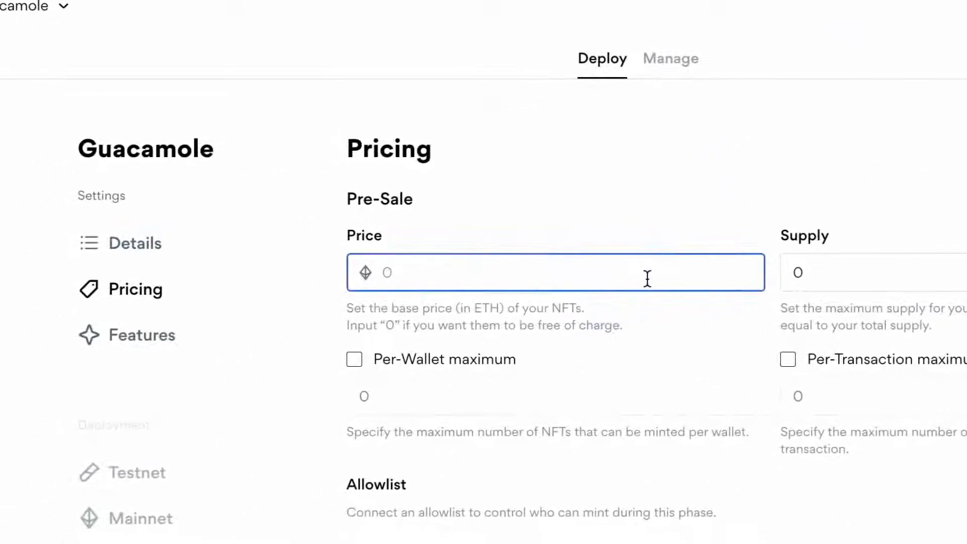
Enter a 0.075 ETH pre-sale price, 1000 supply, and enable a per-transaction maximum
{"action": "type", "text": "0.075"}
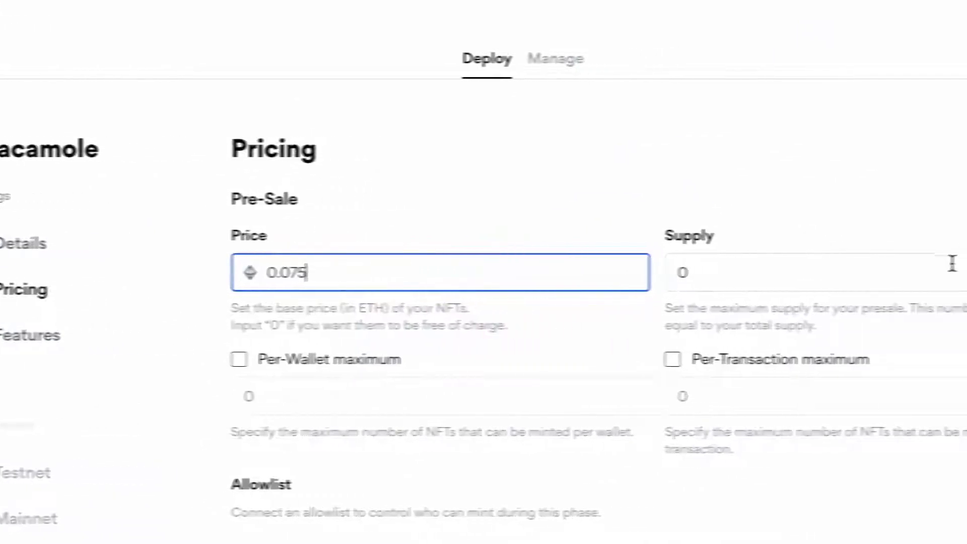
{"action": "type", "text": "1000"}
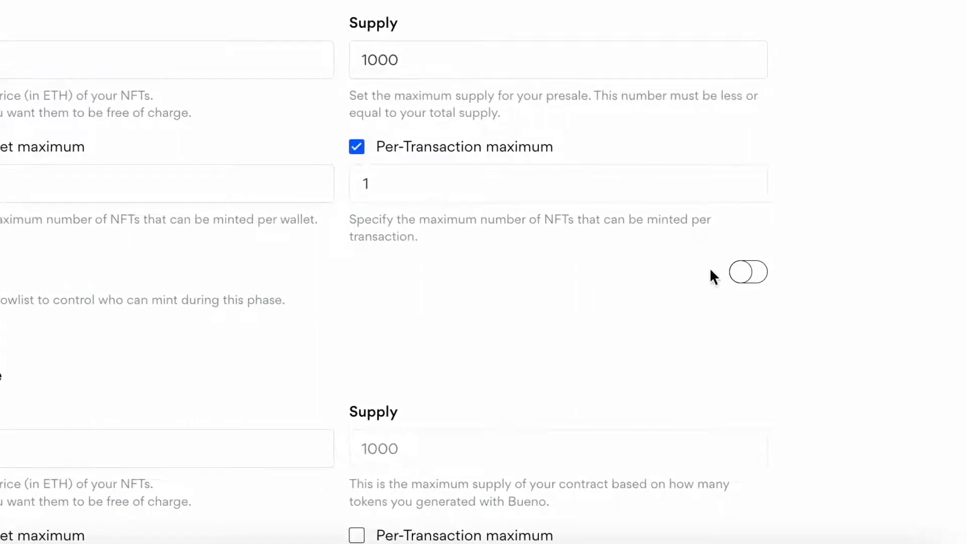
{"action": "left_click", "coordinate": [747, 272]}
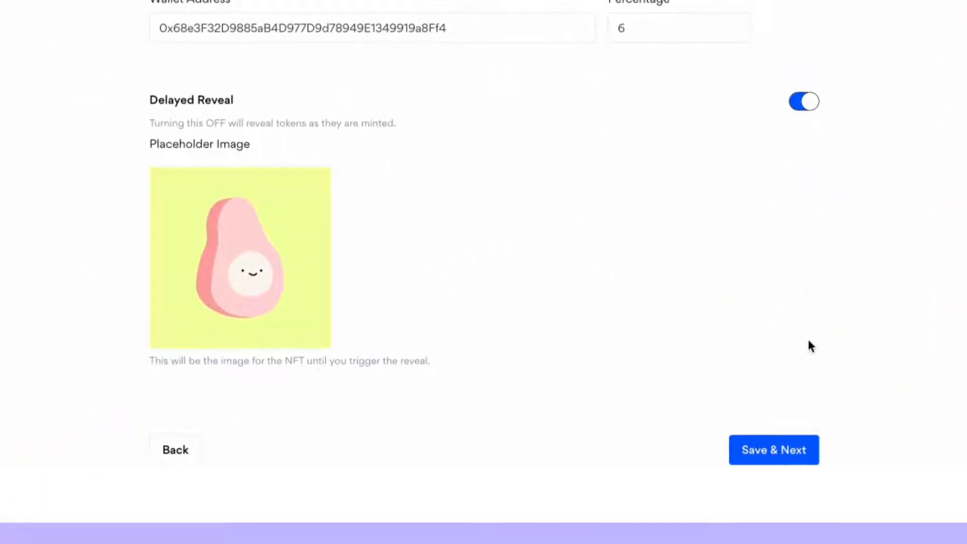
Save the royalty and delayed-reveal feature settings and continue
{"action": "left_click", "coordinate": [773, 449]}
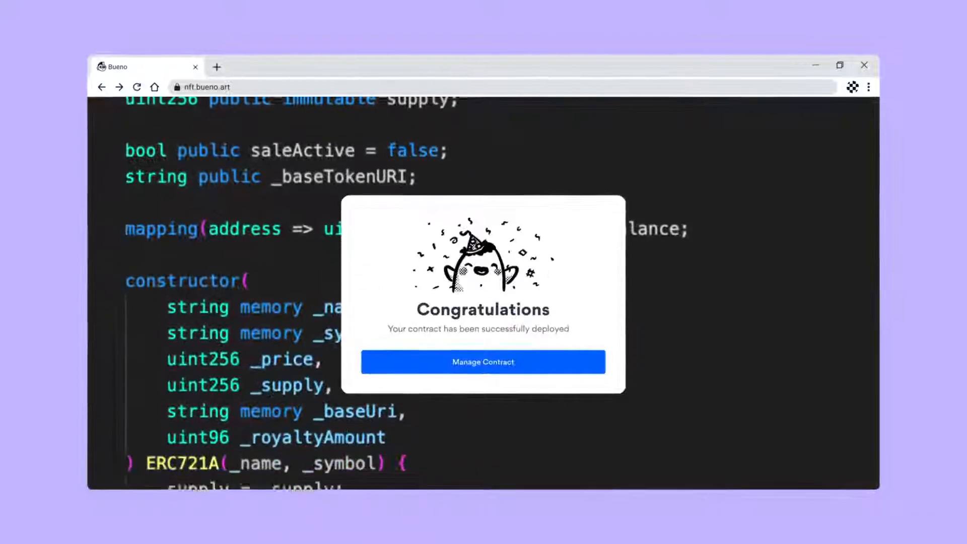
Go to Manage Contract for the deployed Guacamole and begin editing its 0.075 ETH pre-sale price
{"action": "left_click", "coordinate": [483, 361]}
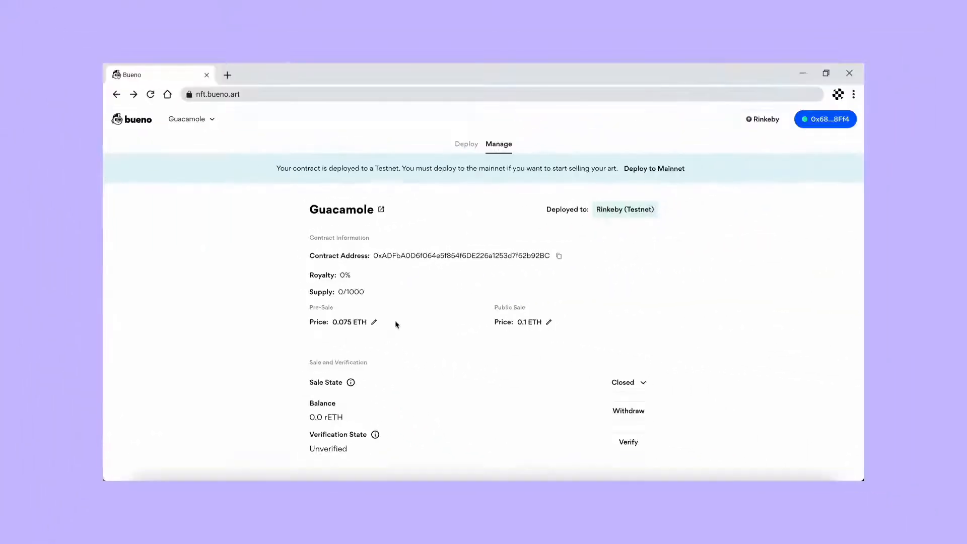
{"action": "left_click", "coordinate": [372, 322]}
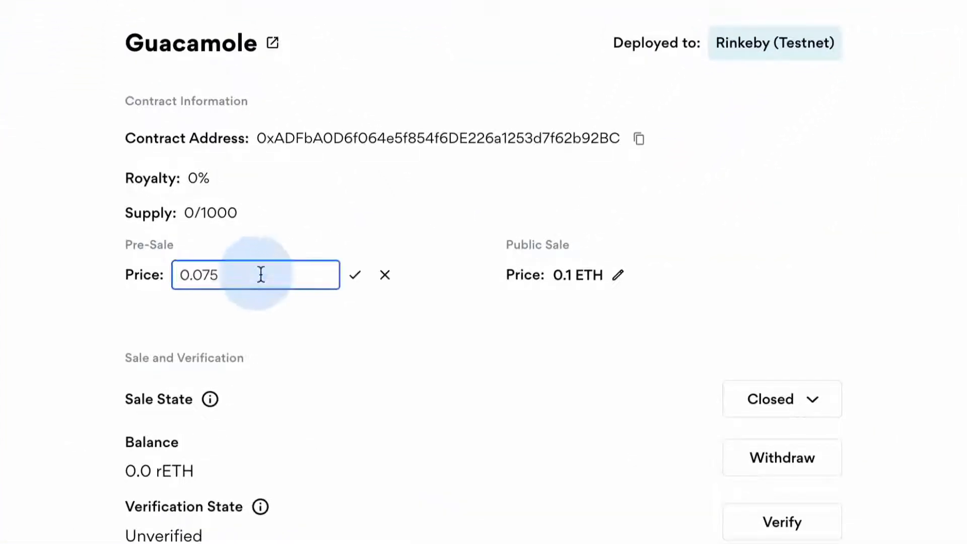